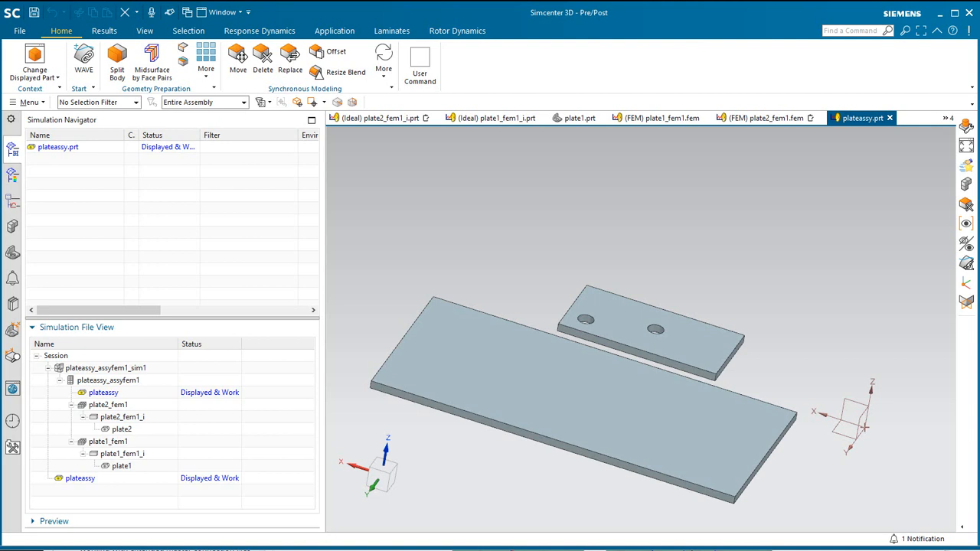
{"action": "mouse_move", "coordinate": [199, 542]}
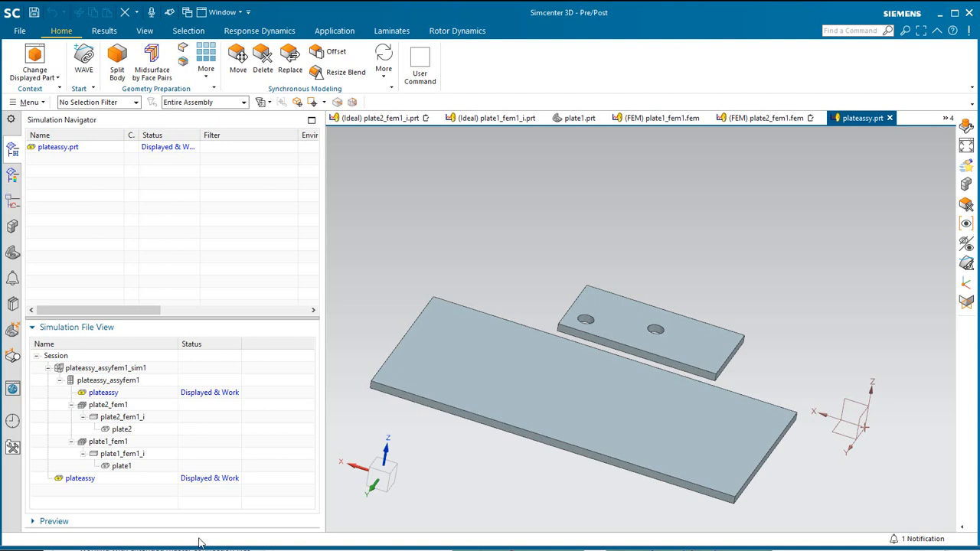
{"action": "mouse_move", "coordinate": [126, 450]}
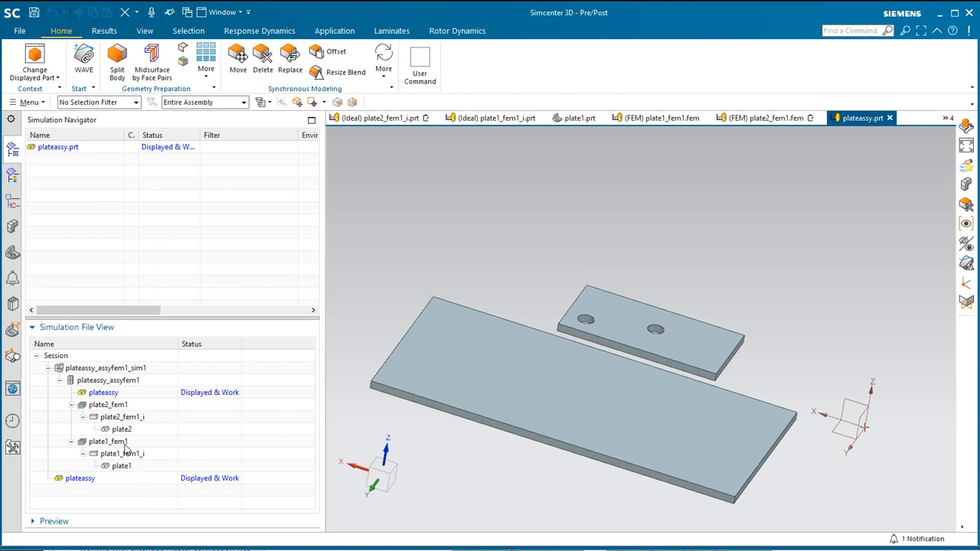
- Make plate2 the displayed work part, showing the single plate with two holes
{"action": "double_click", "coordinate": [120, 428]}
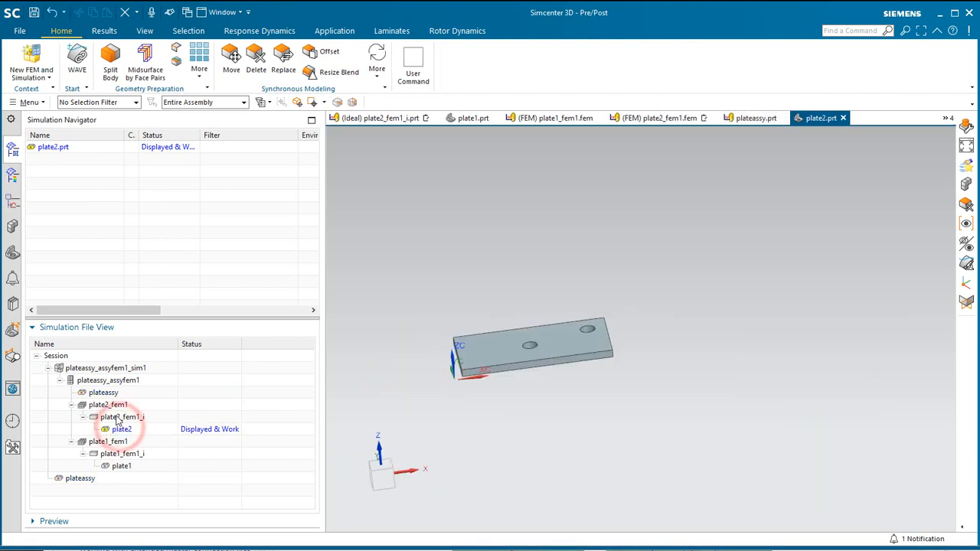
- Make plate2_fem1_i the displayed idealized part, accepting the warning
{"action": "double_click", "coordinate": [122, 417]}
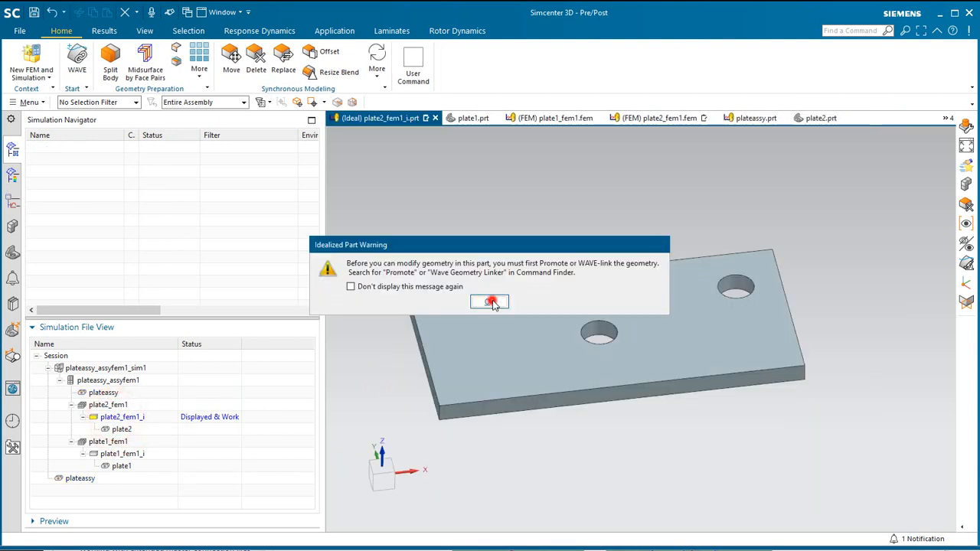
{"action": "left_click", "coordinate": [490, 300]}
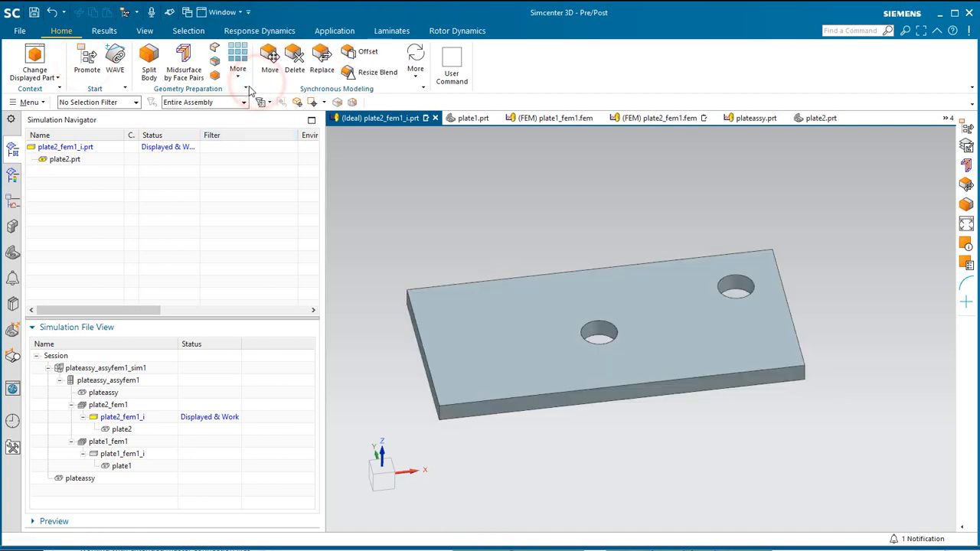
- Add datum points at the arc centres of both holes via Insert > Datum > Point
{"action": "left_click", "coordinate": [28, 101]}
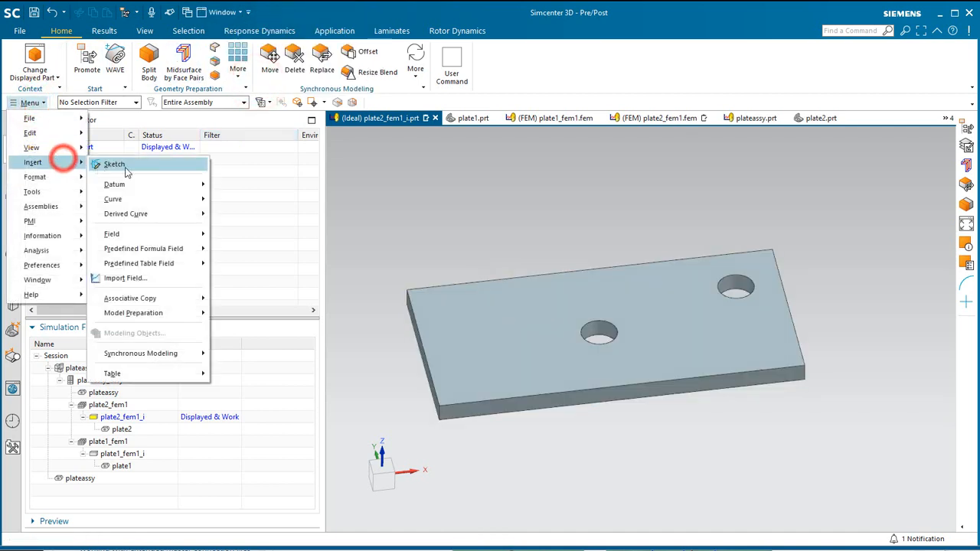
{"action": "mouse_move", "coordinate": [113, 184]}
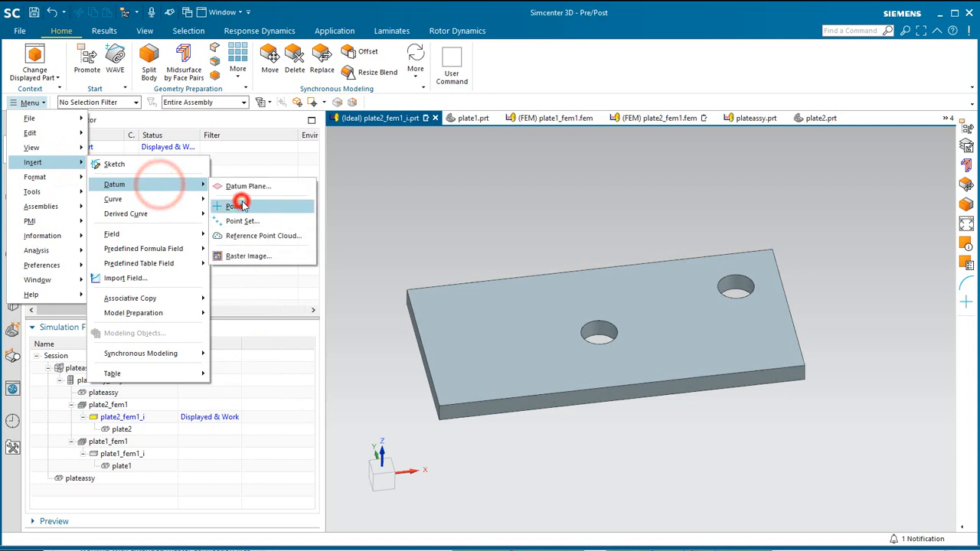
{"action": "left_click", "coordinate": [236, 205]}
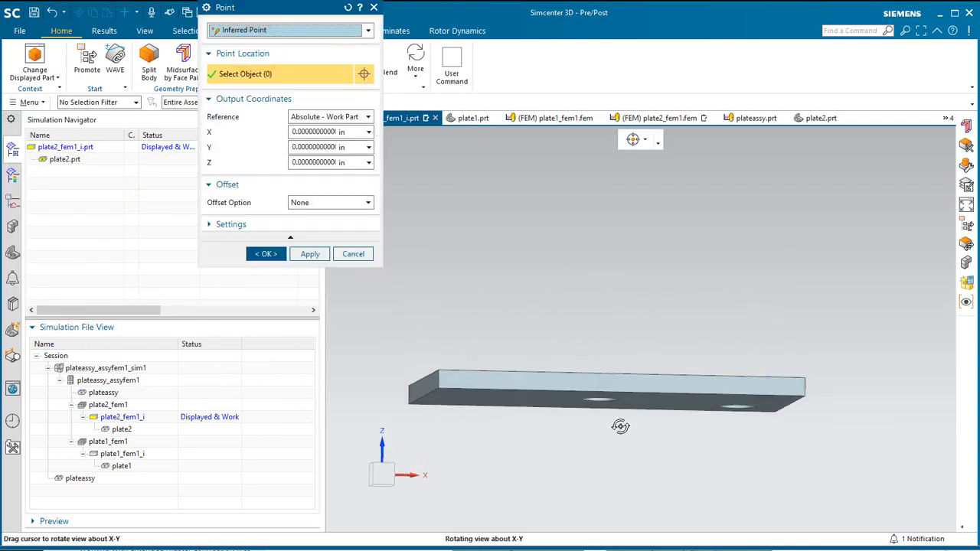
{"action": "left_click", "coordinate": [603, 404]}
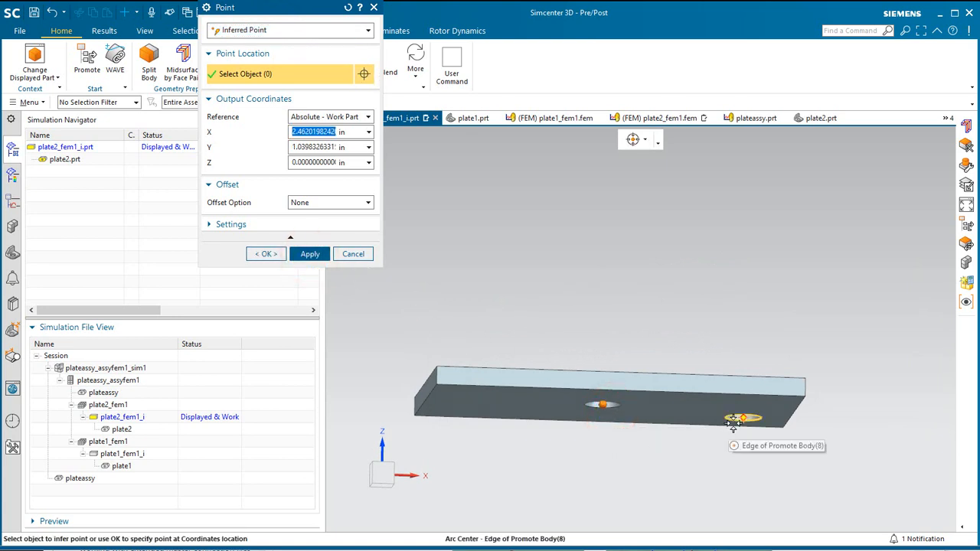
{"action": "left_click", "coordinate": [267, 254]}
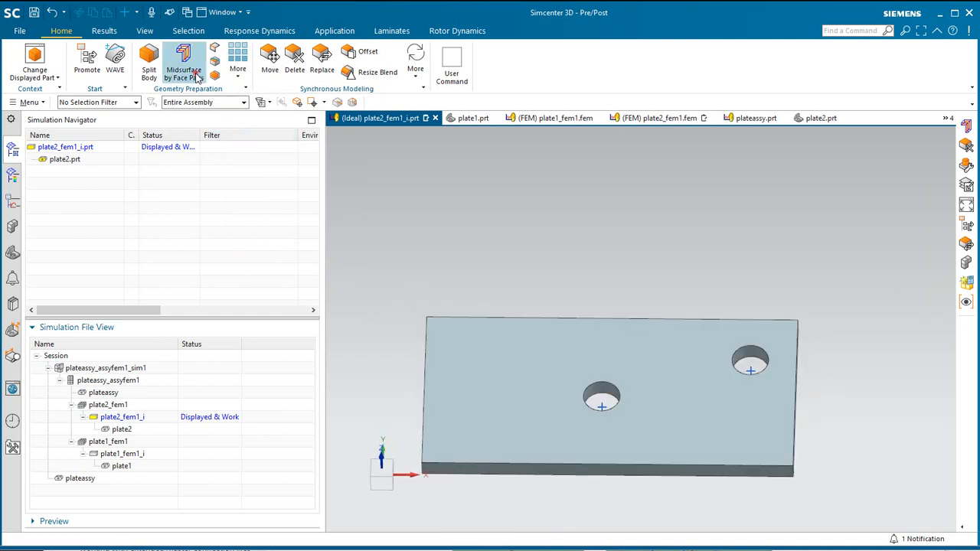
- Create a midsurface from plate2's solid with auto face pairs and switch to plate2_fem1.fem
{"action": "left_click", "coordinate": [184, 64]}
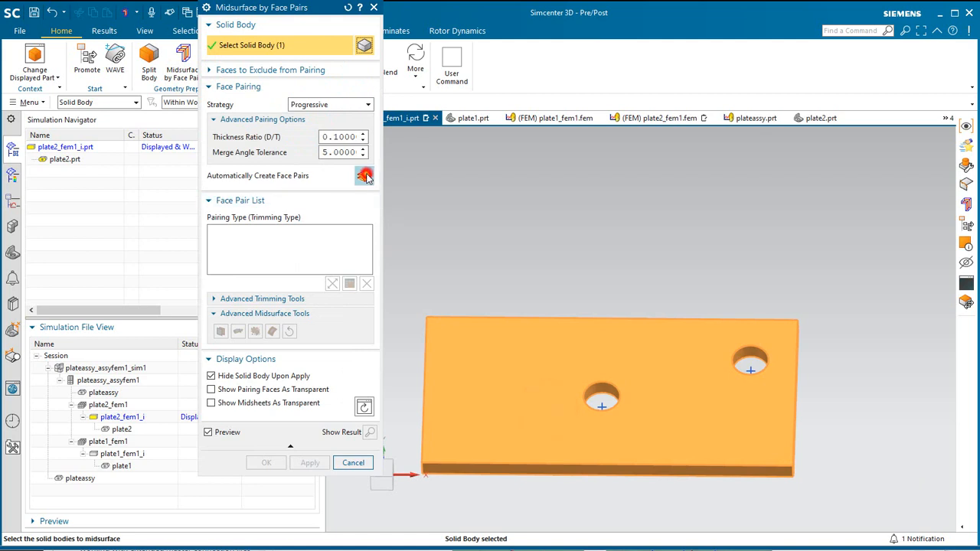
{"action": "left_click", "coordinate": [266, 463]}
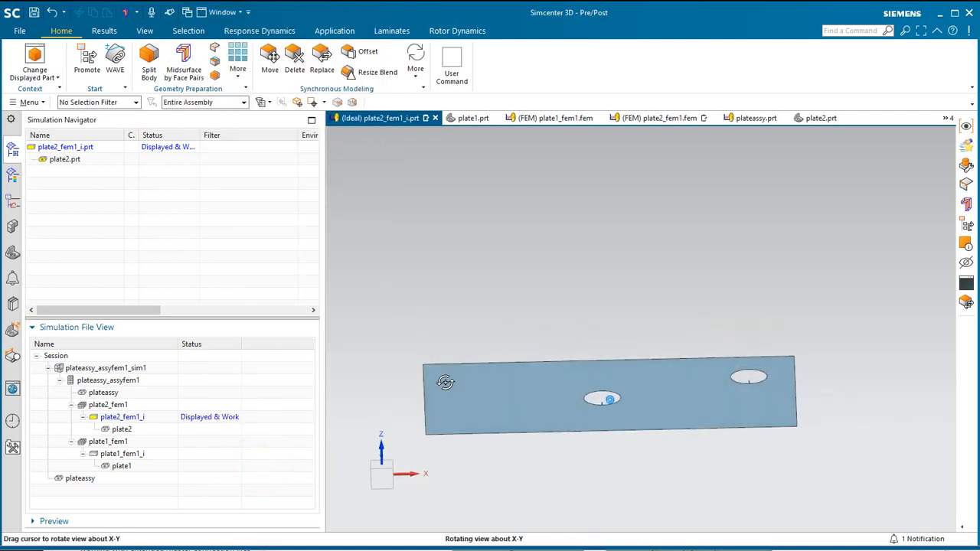
{"action": "left_click", "coordinate": [107, 404]}
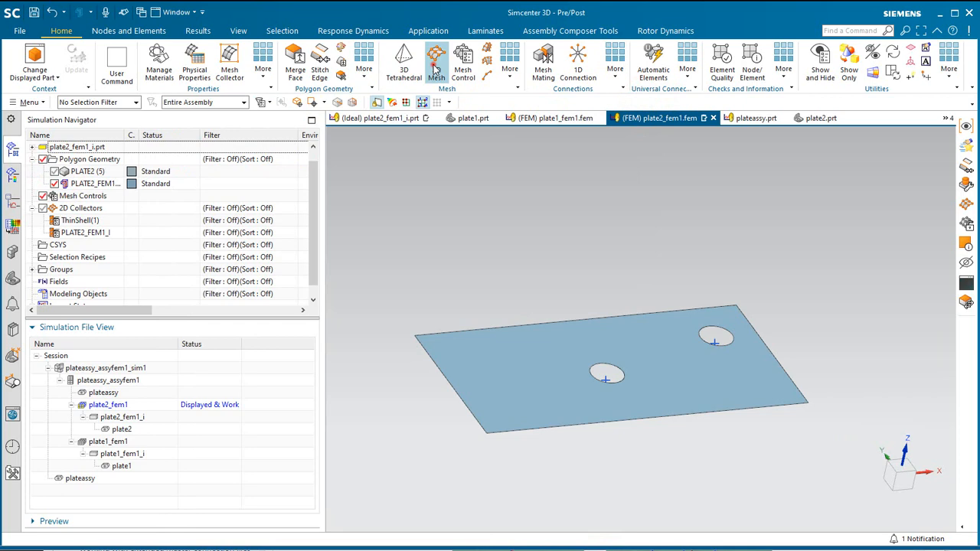
- Mesh the plate2 midsurface polygon body with CQUAD4 Paver shell elements
{"action": "left_click", "coordinate": [436, 62]}
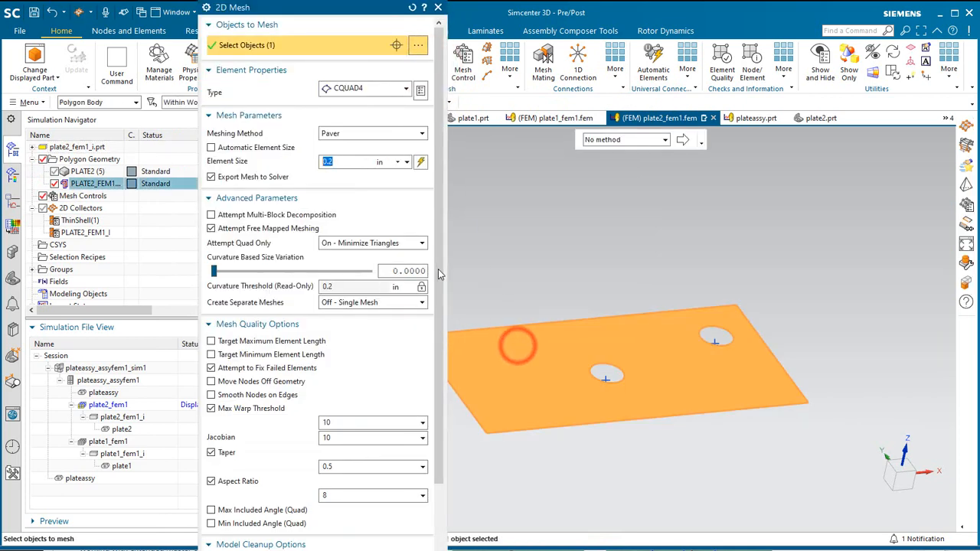
{"action": "scroll", "scroll_direction": "down", "scroll_amount": 3}
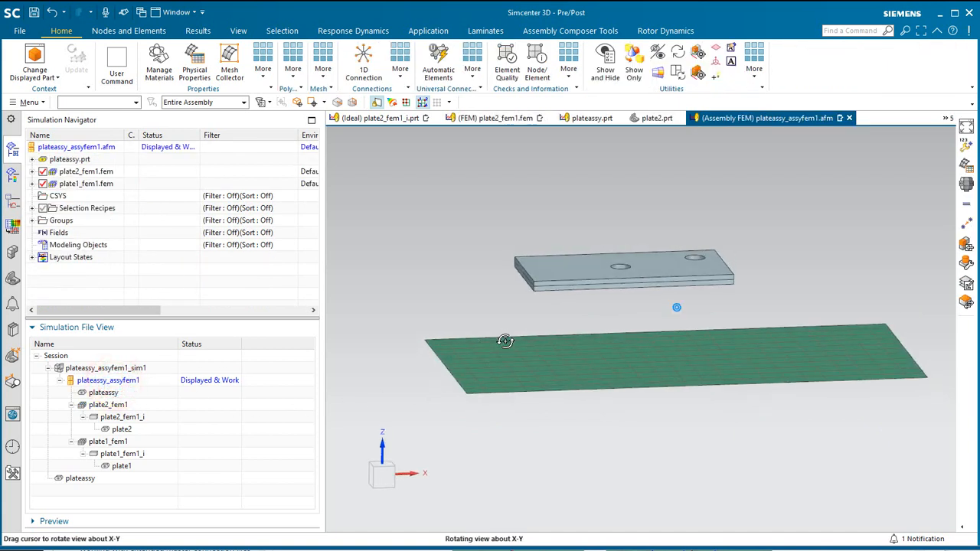
- Start a new Rivet universal connection in the assembly FEM of both plates
{"action": "left_click", "coordinate": [32, 172]}
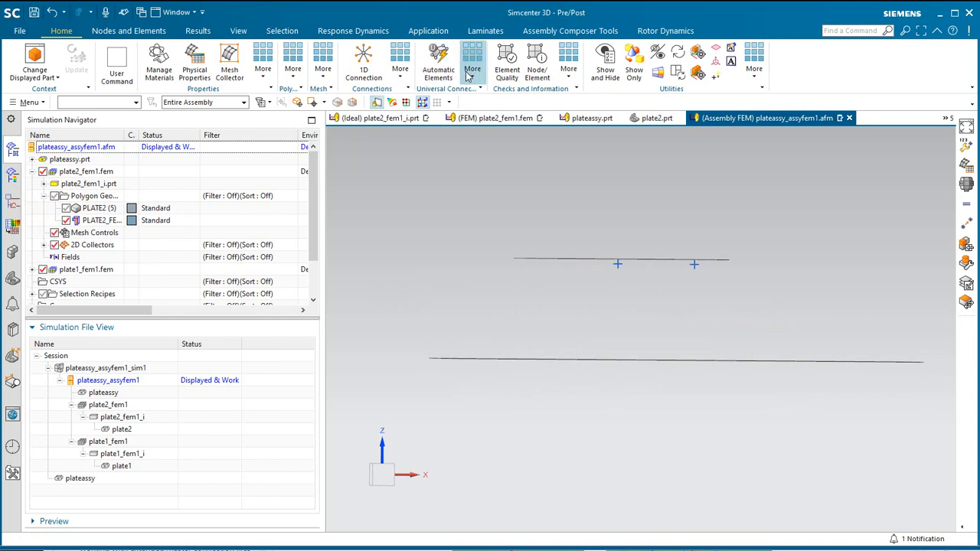
{"action": "left_click", "coordinate": [471, 67]}
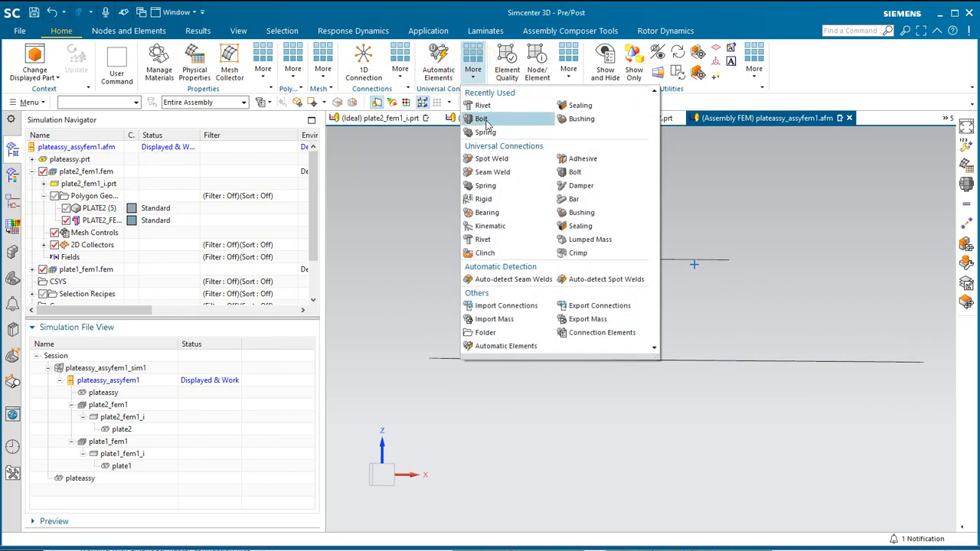
{"action": "left_click", "coordinate": [482, 104]}
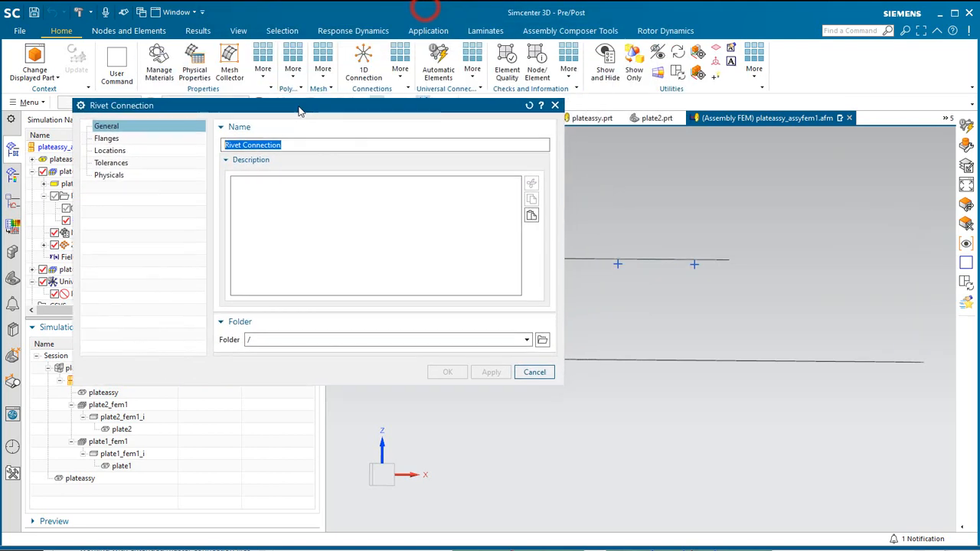
- Set the upper plate as the first flange and the lower plate as the second
{"action": "left_click", "coordinate": [107, 138]}
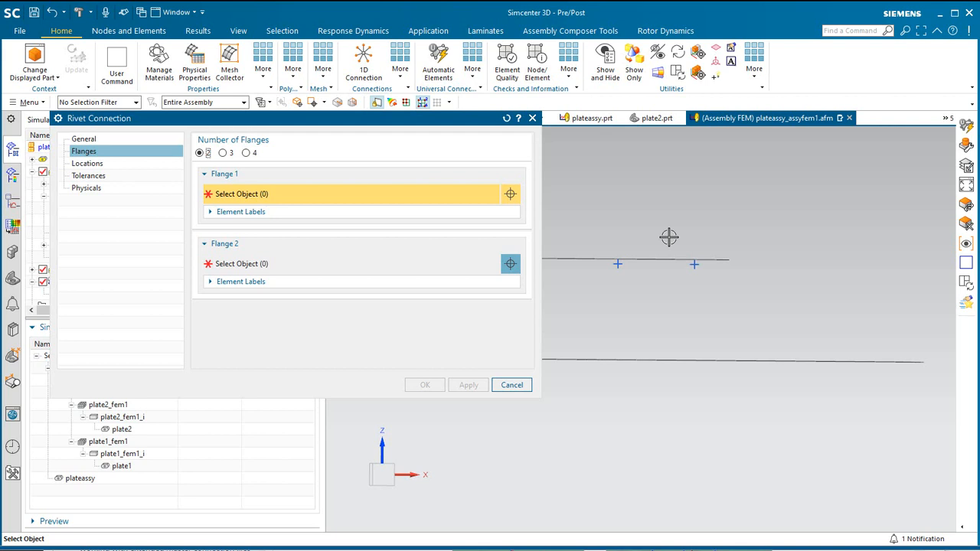
{"action": "left_click", "coordinate": [655, 277]}
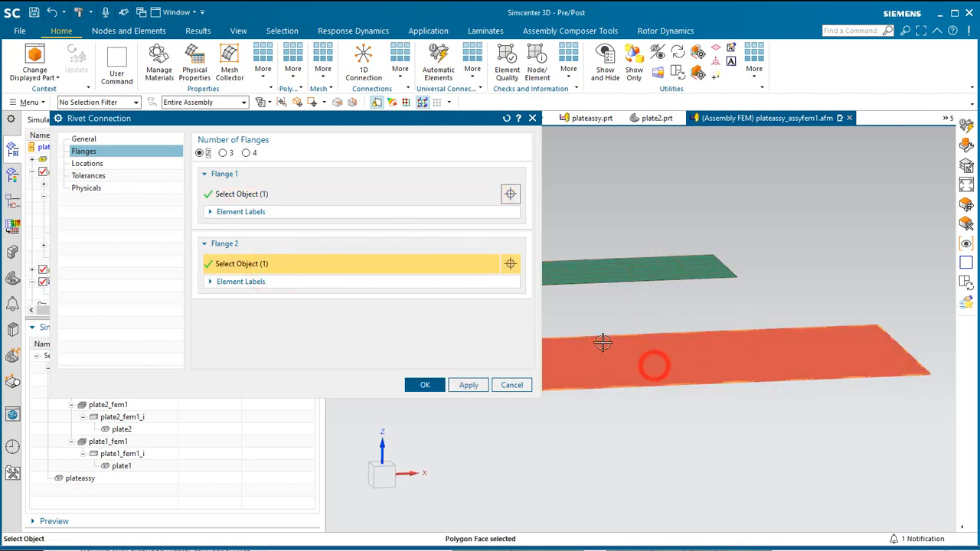
{"action": "left_click", "coordinate": [87, 162]}
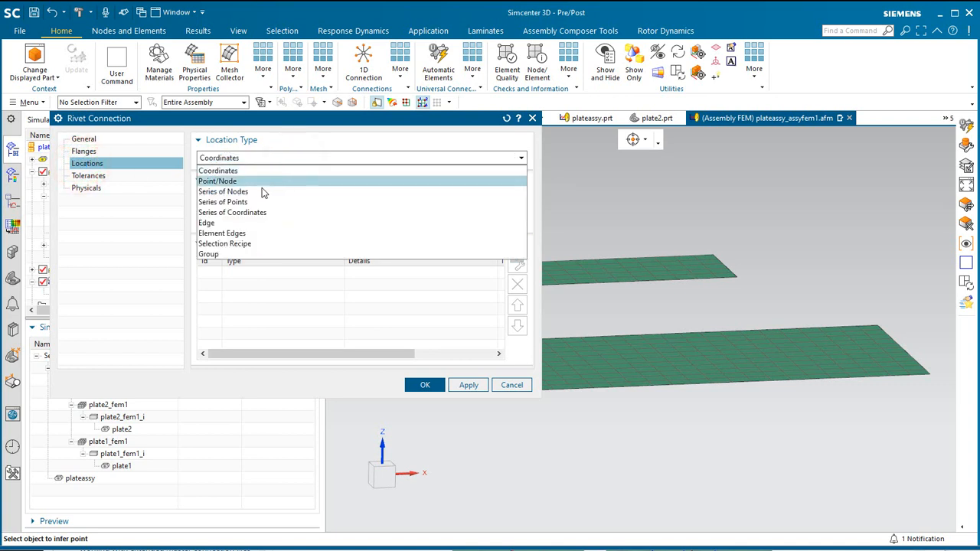
- Define the rivet location as a series of the two hole points and review tolerances
{"action": "left_click", "coordinate": [224, 202]}
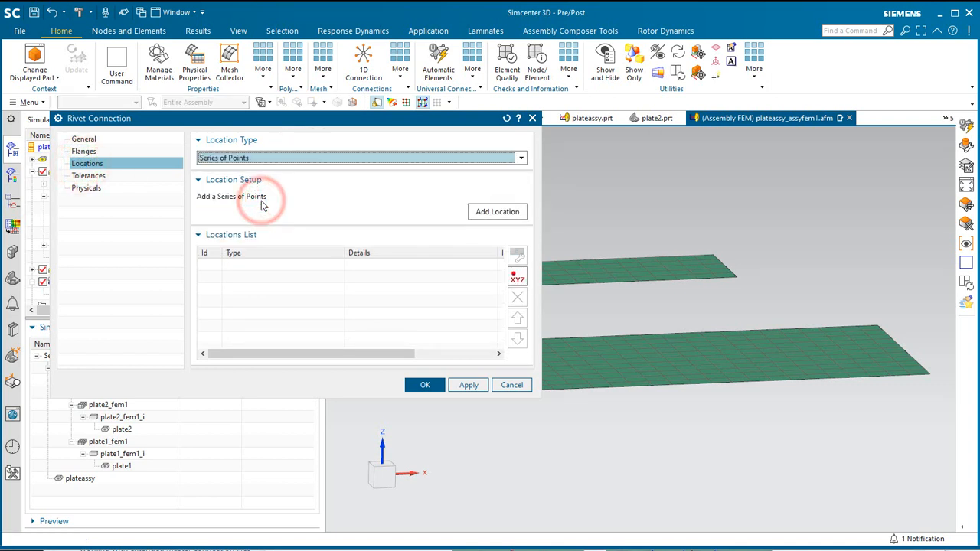
{"action": "left_click", "coordinate": [495, 211]}
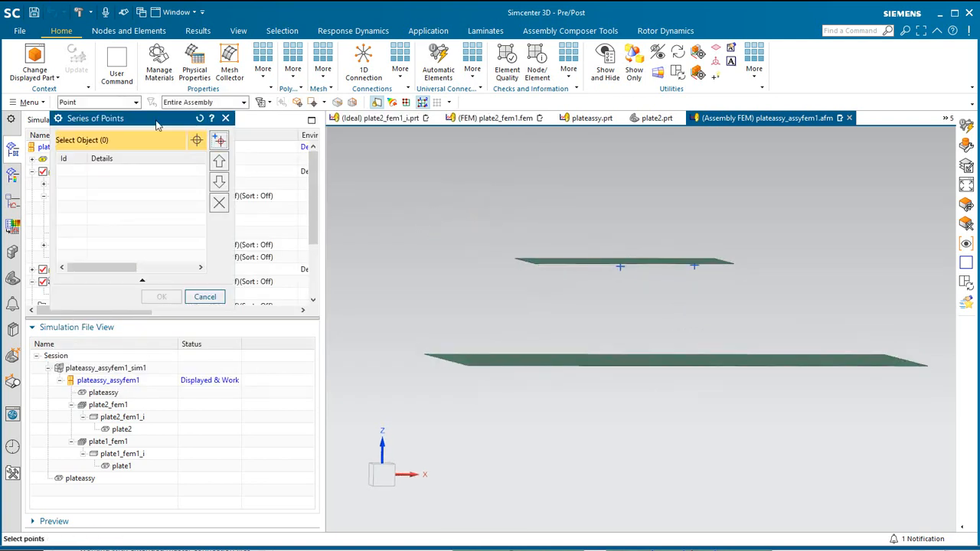
{"action": "mouse_move", "coordinate": [539, 222]}
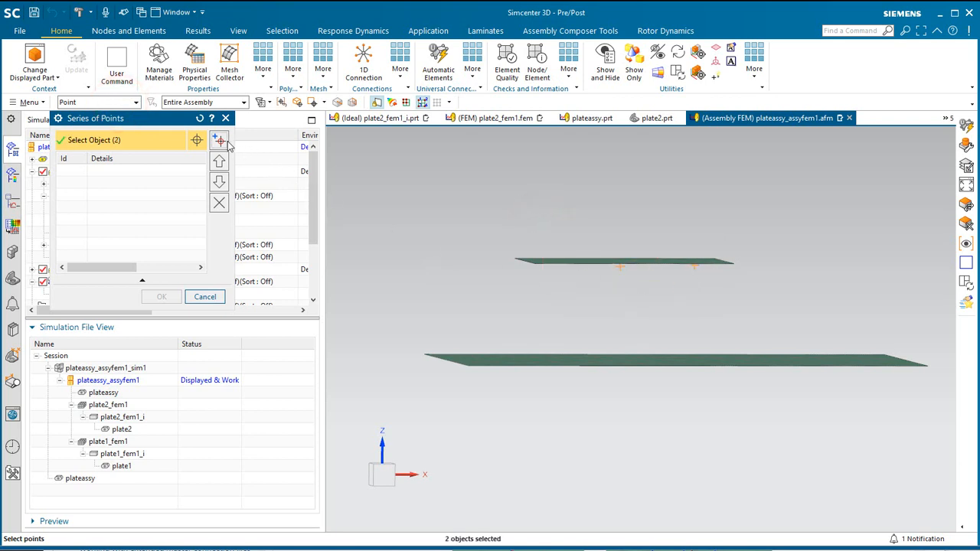
{"action": "left_click", "coordinate": [161, 297]}
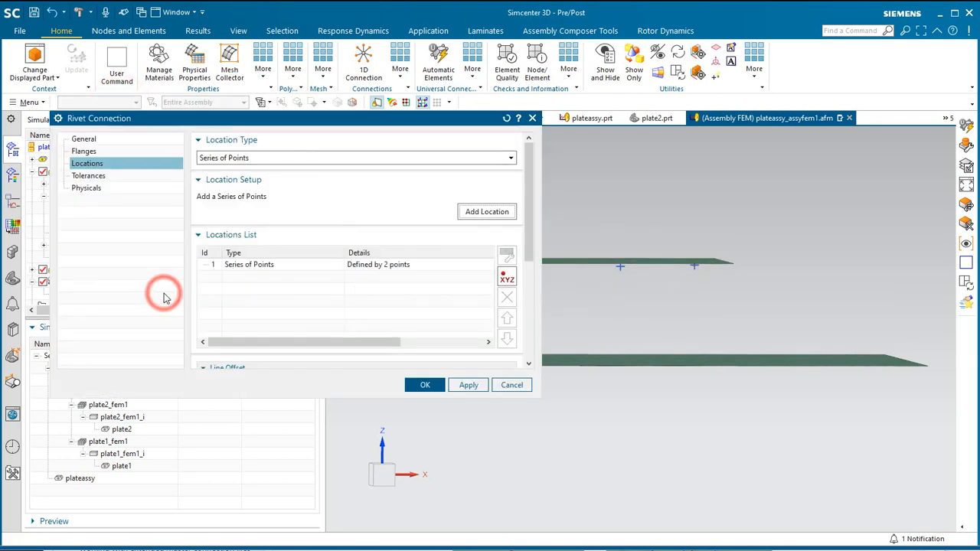
{"action": "left_click", "coordinate": [89, 174]}
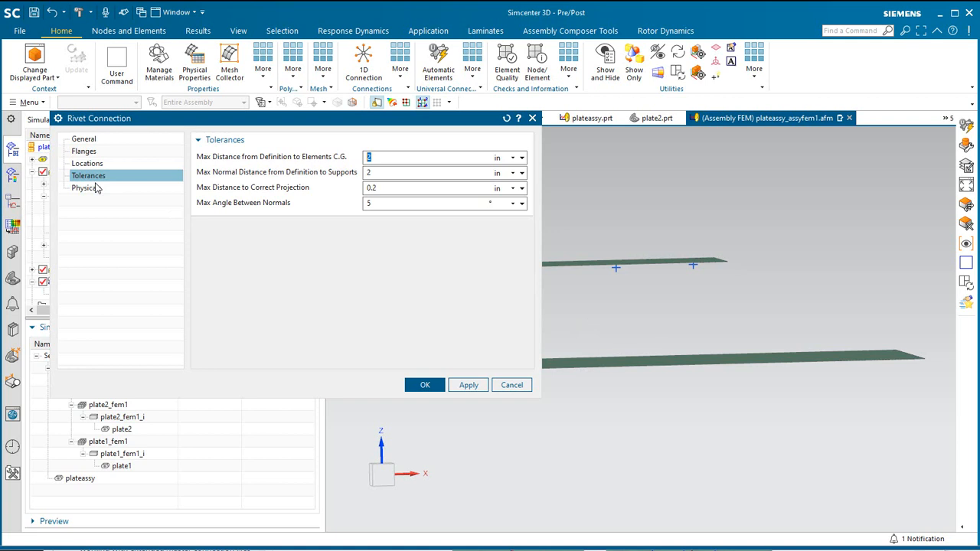
- Set the rivet physicals to 0.2 in diameter with AISI_310_SS material and create the connection
{"action": "left_click", "coordinate": [86, 187]}
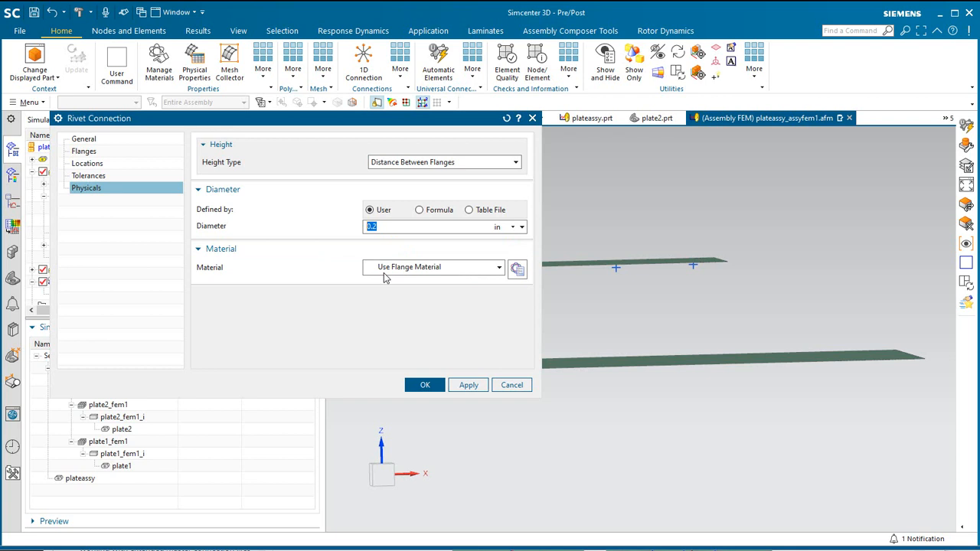
{"action": "mouse_move", "coordinate": [487, 275]}
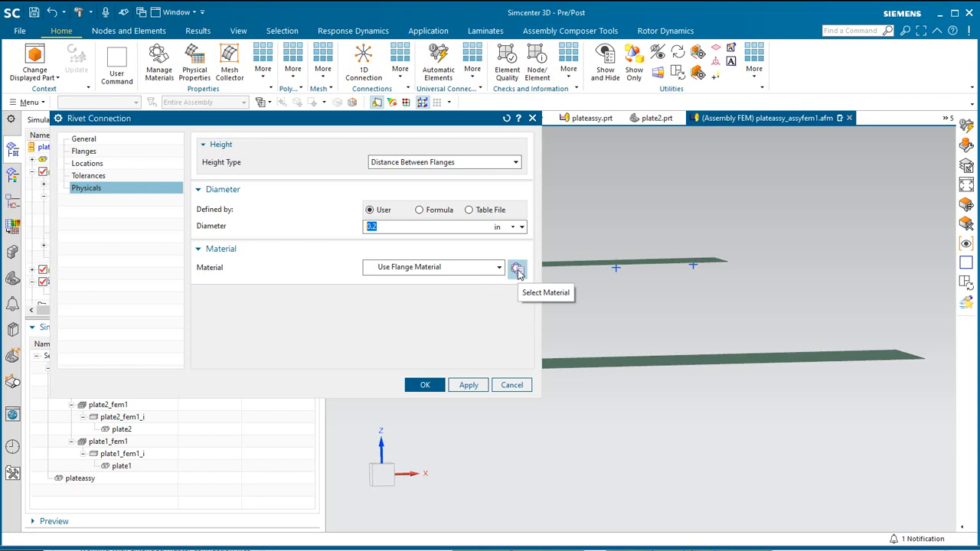
{"action": "left_click", "coordinate": [518, 267]}
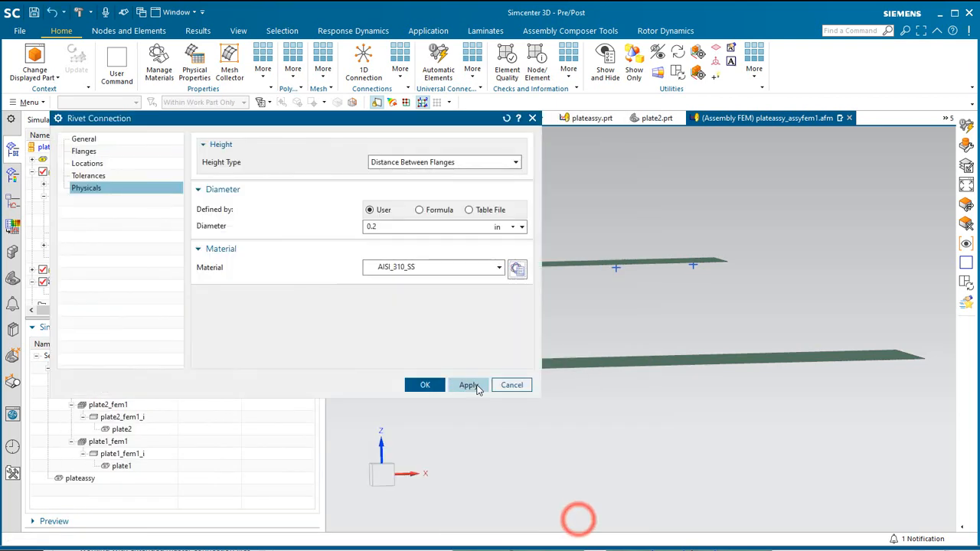
{"action": "left_click", "coordinate": [426, 385]}
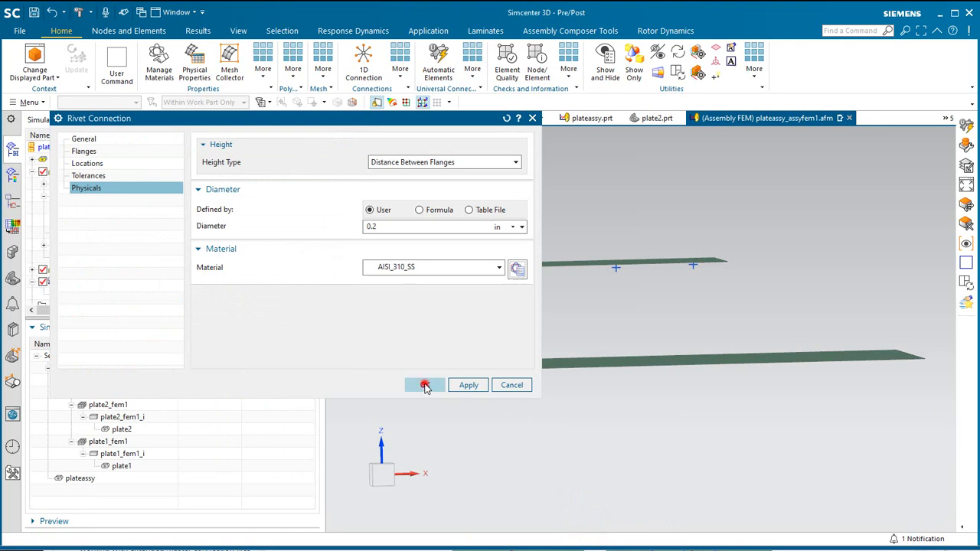
{"action": "left_click", "coordinate": [426, 384]}
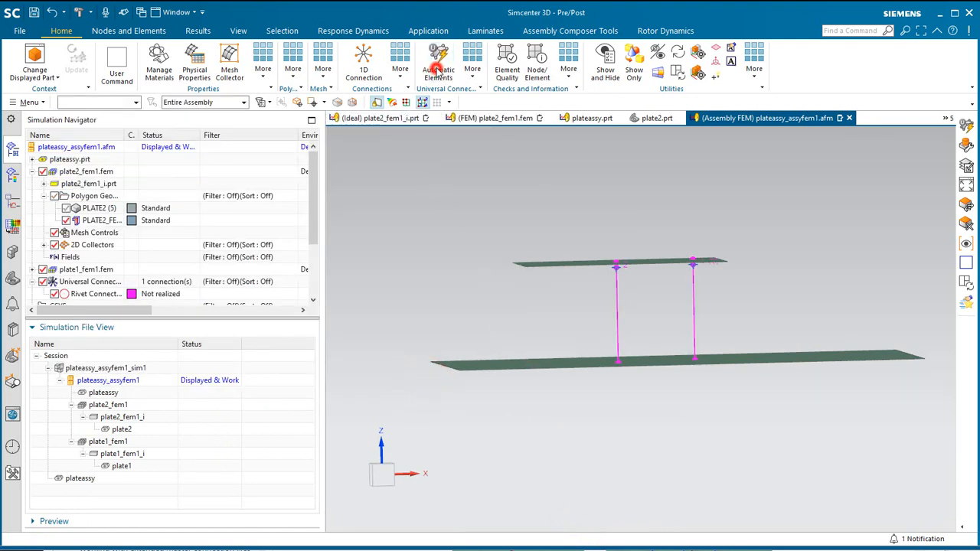
- Generate the rivet connection elements as CBUSH bushings with RBE3 spiders
{"action": "left_click", "coordinate": [438, 58]}
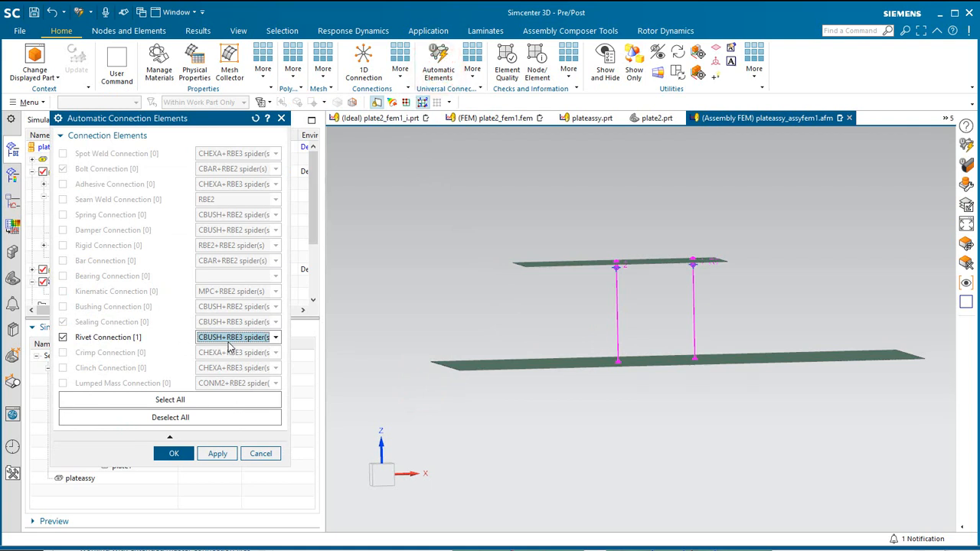
{"action": "left_click", "coordinate": [274, 337]}
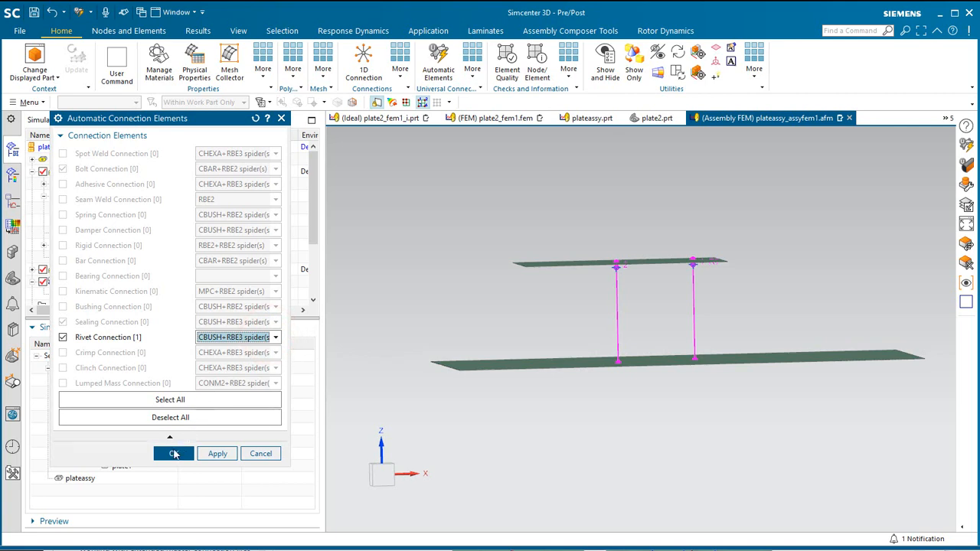
{"action": "left_click", "coordinate": [173, 453]}
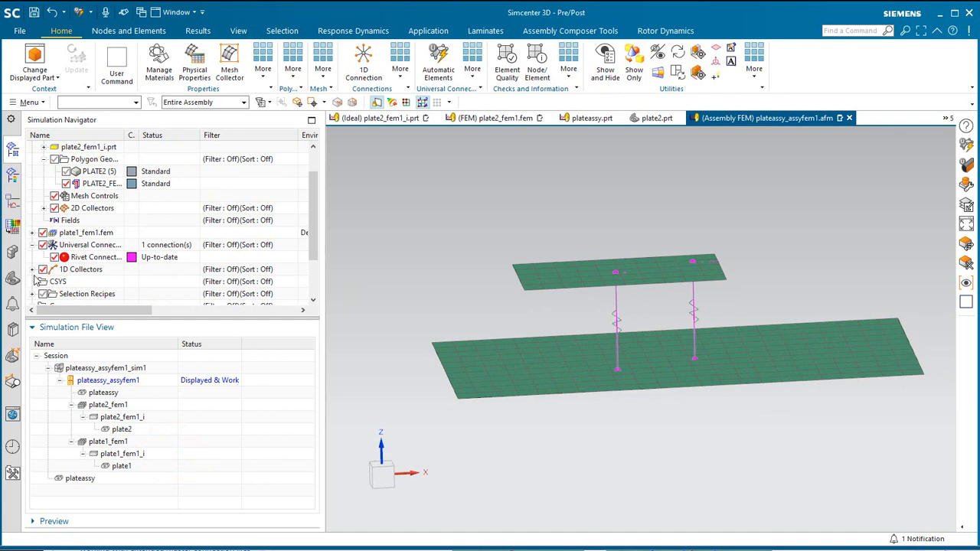
- Inspect the 1D collectors' rivet spider elements, then display the plate2 geometry part
{"action": "left_click", "coordinate": [43, 269]}
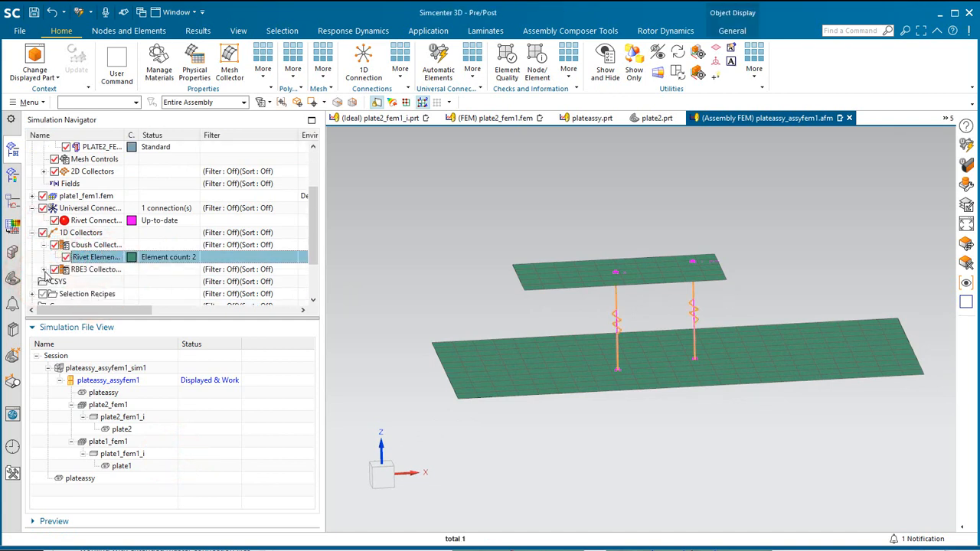
{"action": "left_click", "coordinate": [95, 281]}
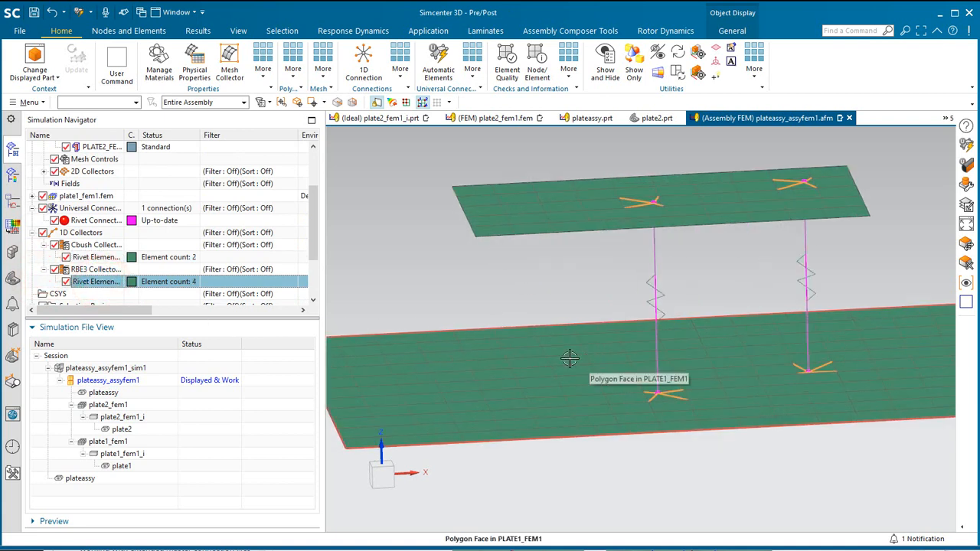
{"action": "mouse_move", "coordinate": [533, 346]}
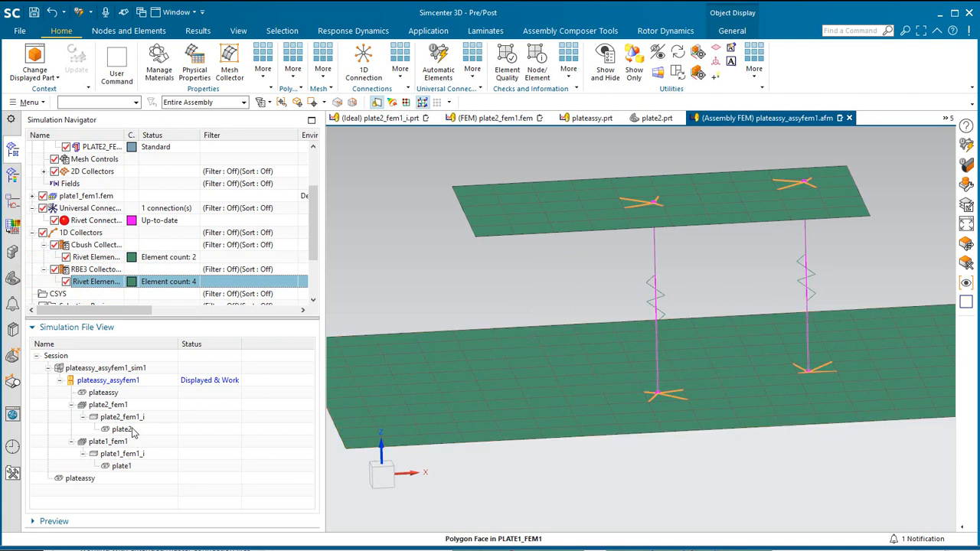
{"action": "double_click", "coordinate": [121, 429]}
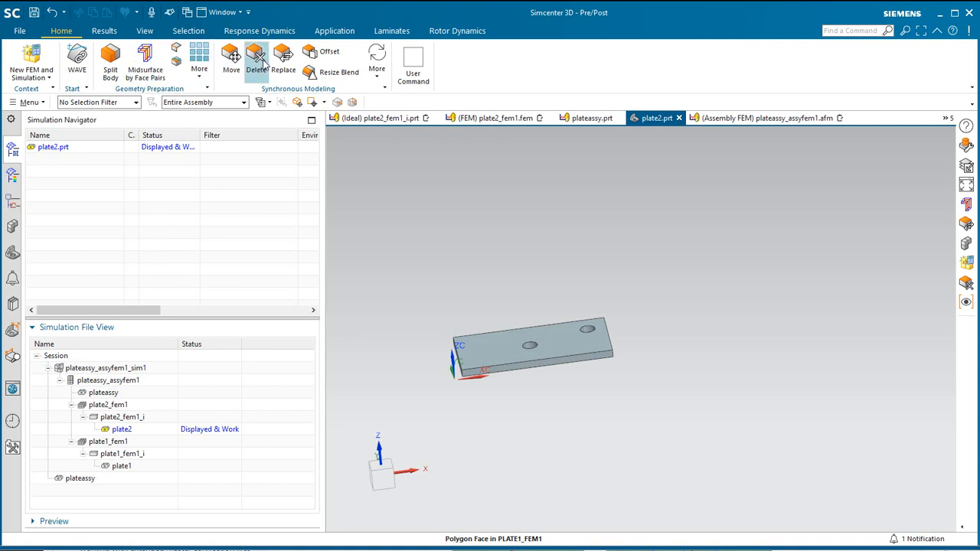
- Move one plate2 hole 0.31 in with Move Face and update the plate2 mesh
{"action": "left_click", "coordinate": [231, 58]}
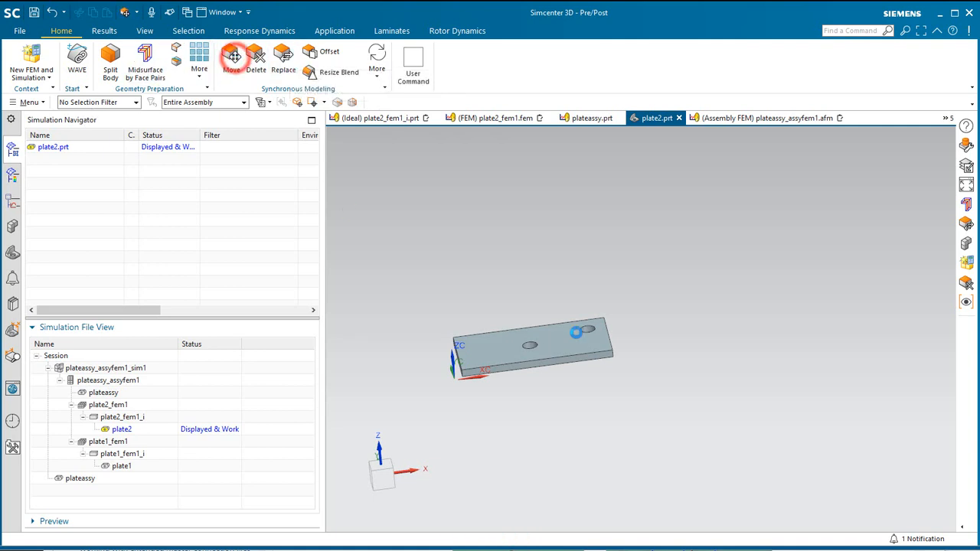
{"action": "left_click", "coordinate": [231, 59]}
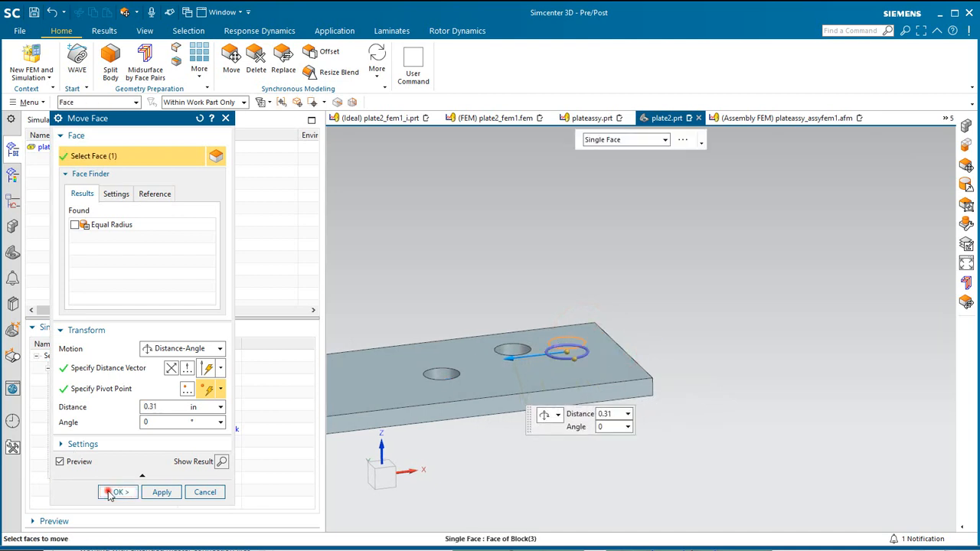
{"action": "left_click", "coordinate": [116, 493]}
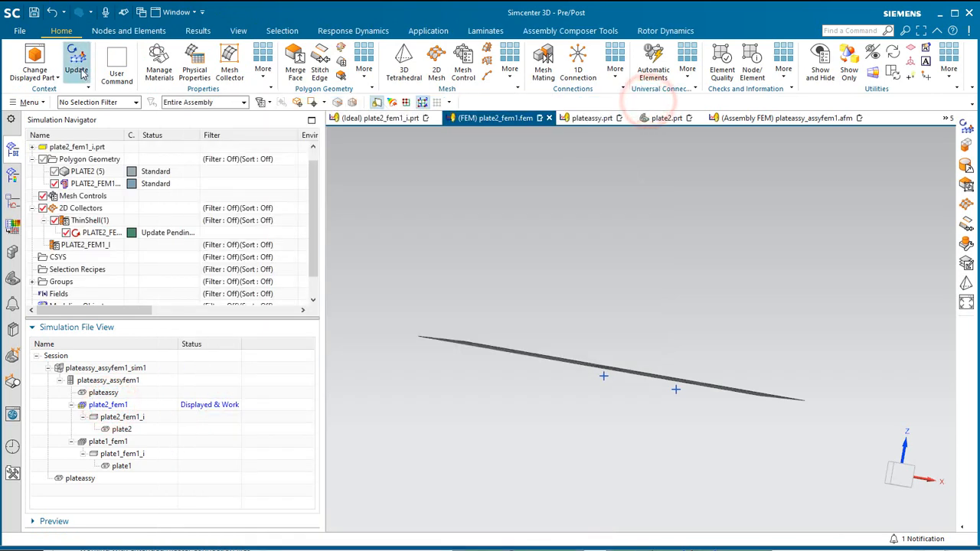
{"action": "left_click", "coordinate": [76, 63]}
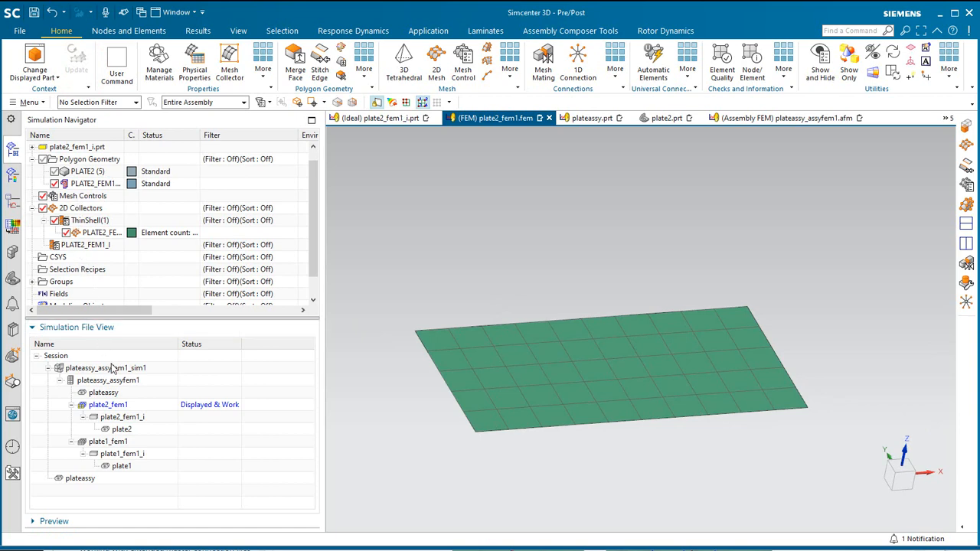
- Update the assembly FEM so the rivet spider elements regenerate at the new hole position
{"action": "double_click", "coordinate": [107, 379]}
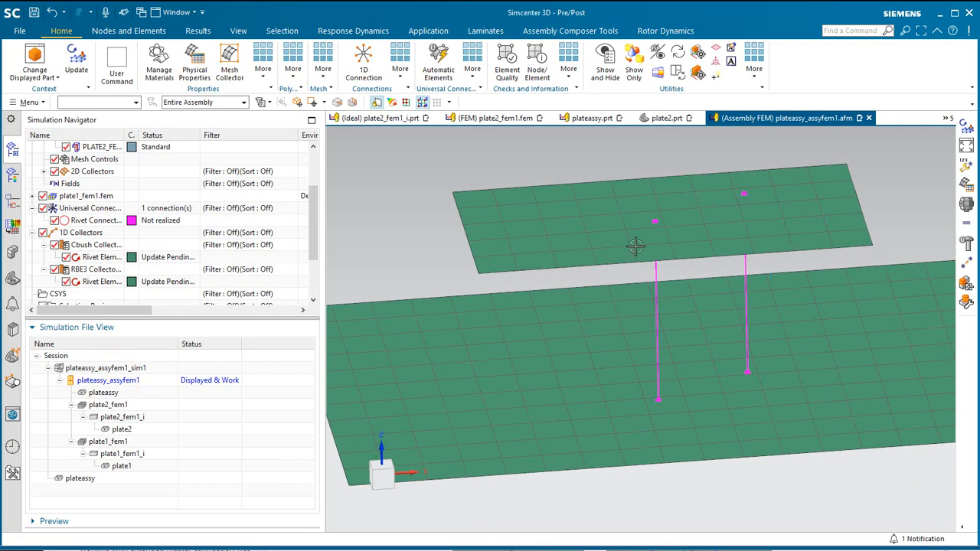
{"action": "left_click", "coordinate": [76, 62]}
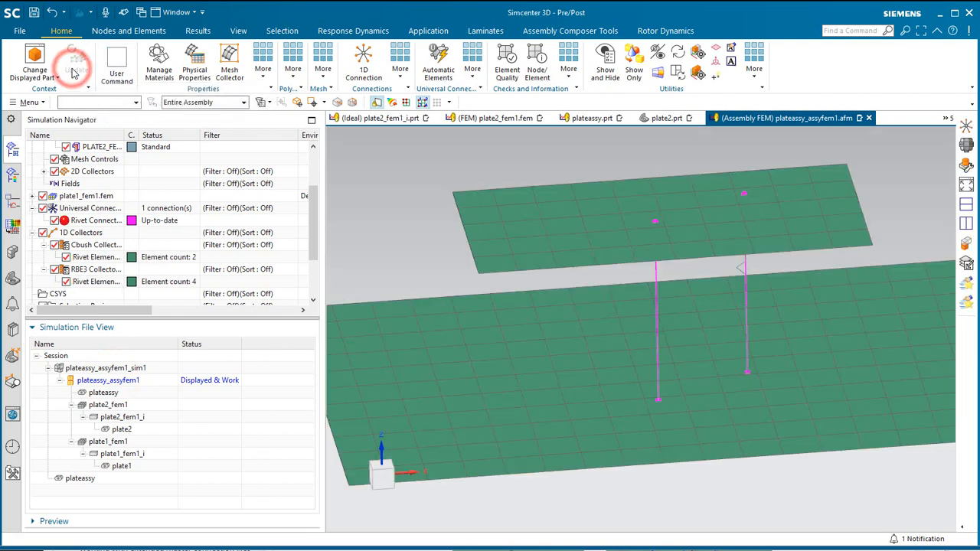
{"action": "left_click", "coordinate": [99, 282]}
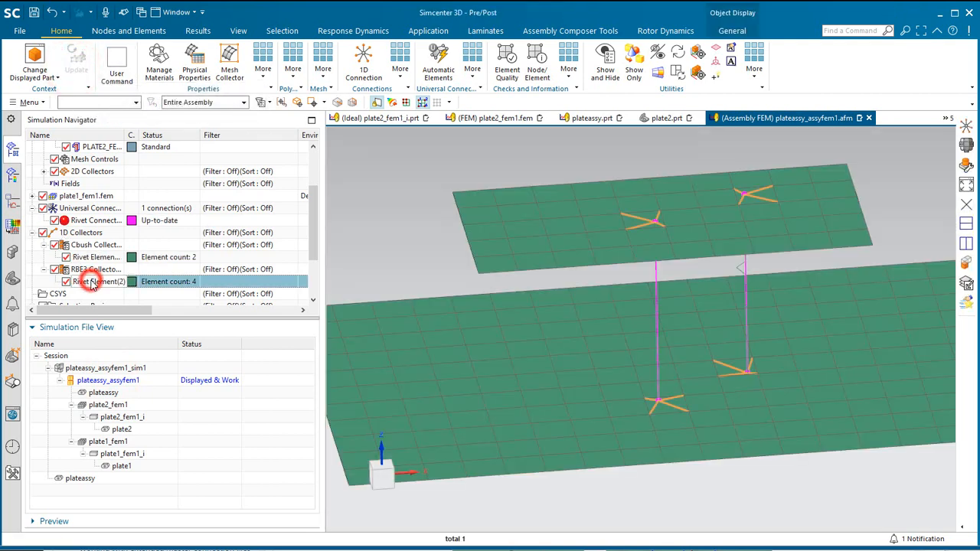